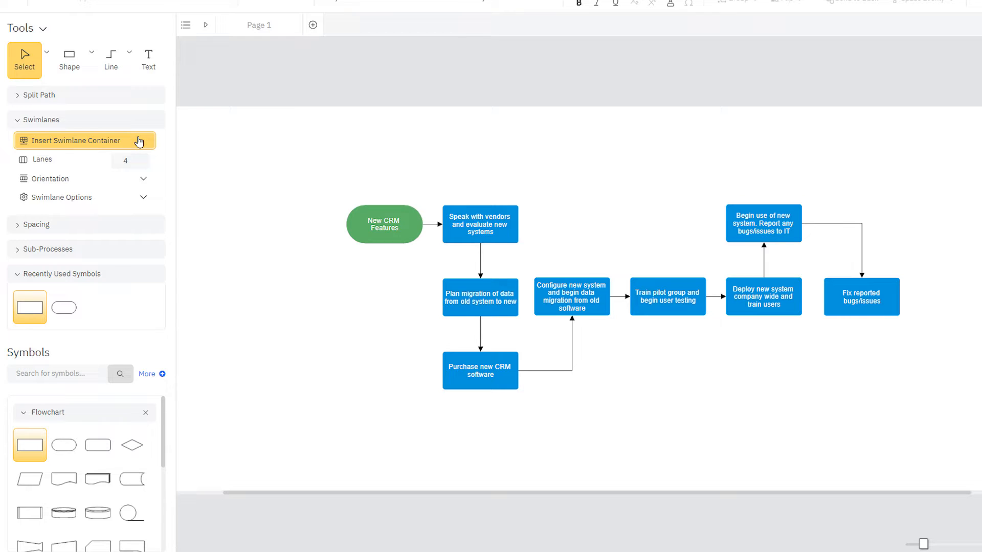
Wrap the CRM flowchart in a swimlane container with Person/Group columns
left_click(75, 140)
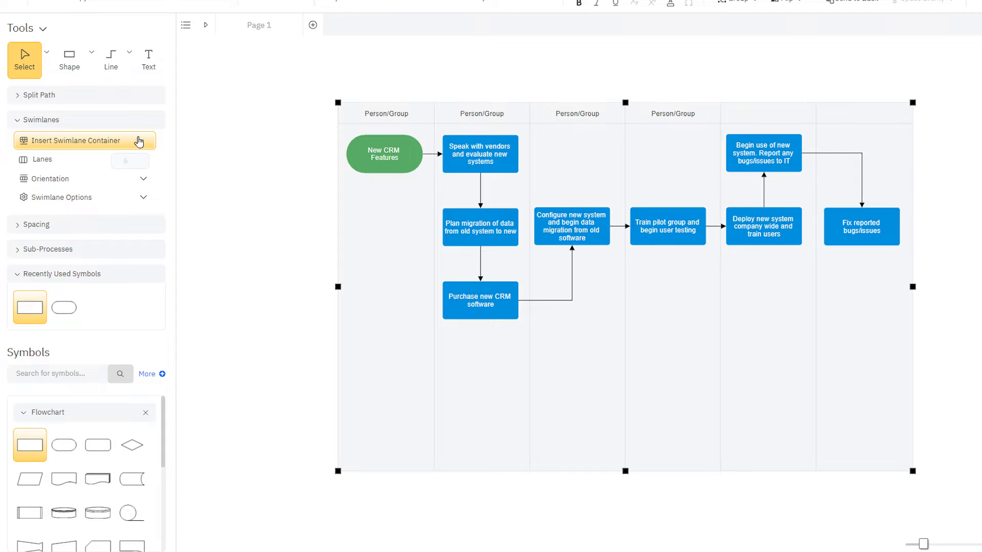
Open the Pre-Press Process example with CSR, Plant Manager and Pre-Press Operator lanes
left_click(49, 179)
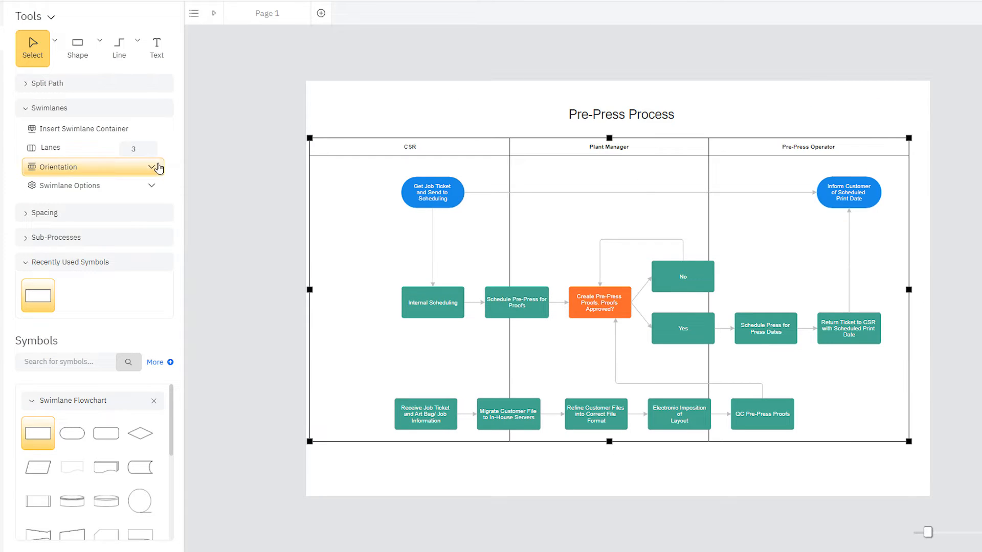
Set the CRM diagram's swimlane orientation to horizontal
left_click(159, 167)
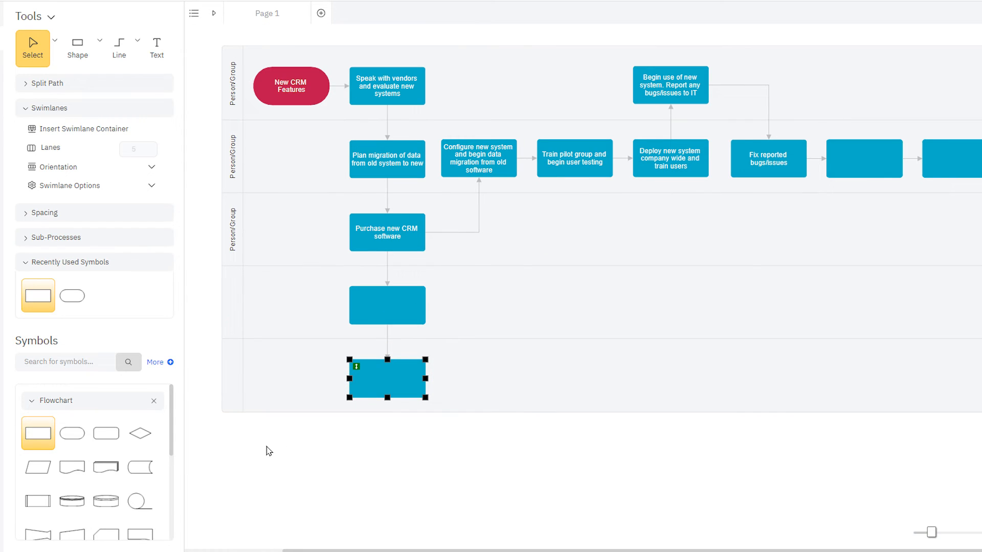
mouse_move(393, 396)
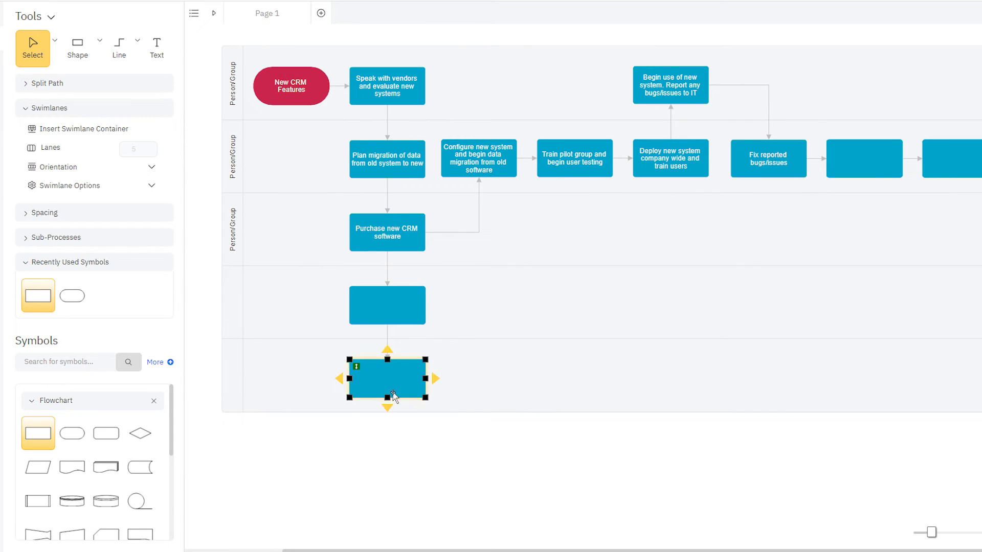
Drag a connected process box below the lowest shape, adding a sixth lane
left_click_drag(387, 379, 387, 451)
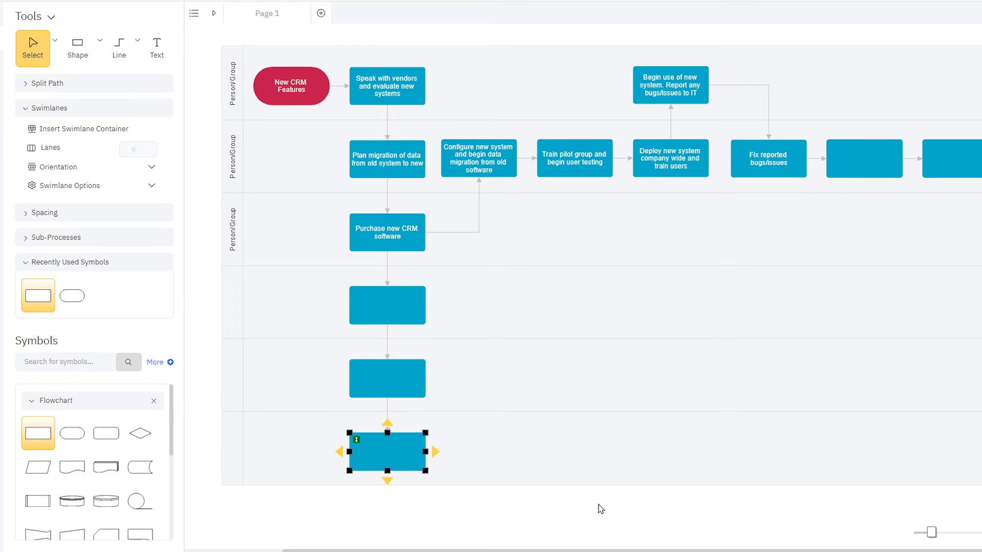